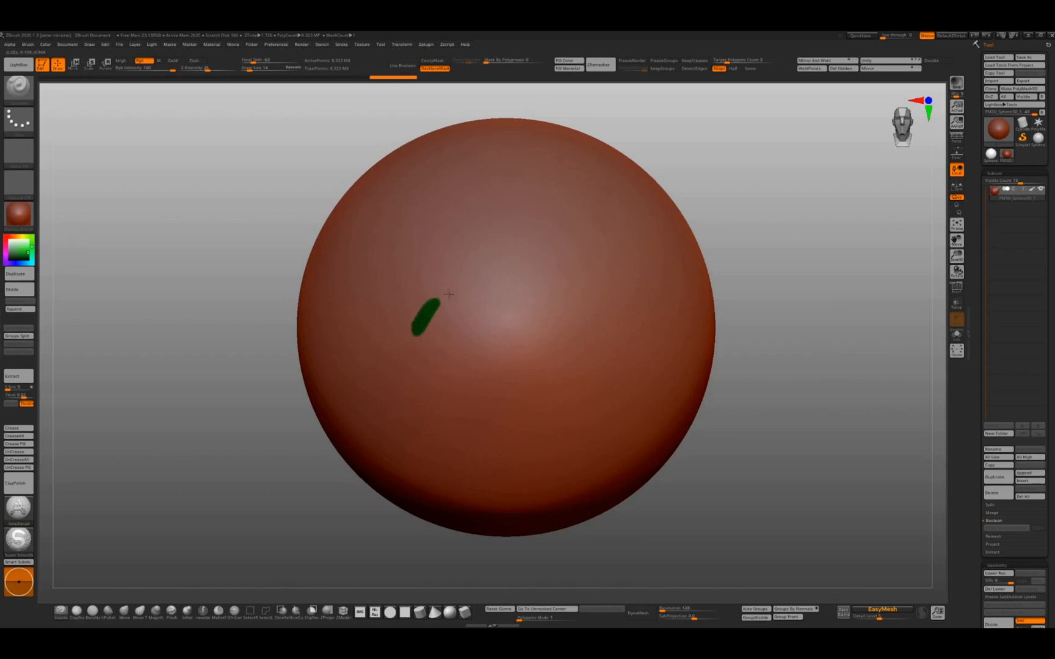
# - Stroke a cluster of small green blobs on the sphere's upper-left for the eye and nostrils
pyautogui.moveTo(423, 316); pyautogui.dragTo(468, 282)
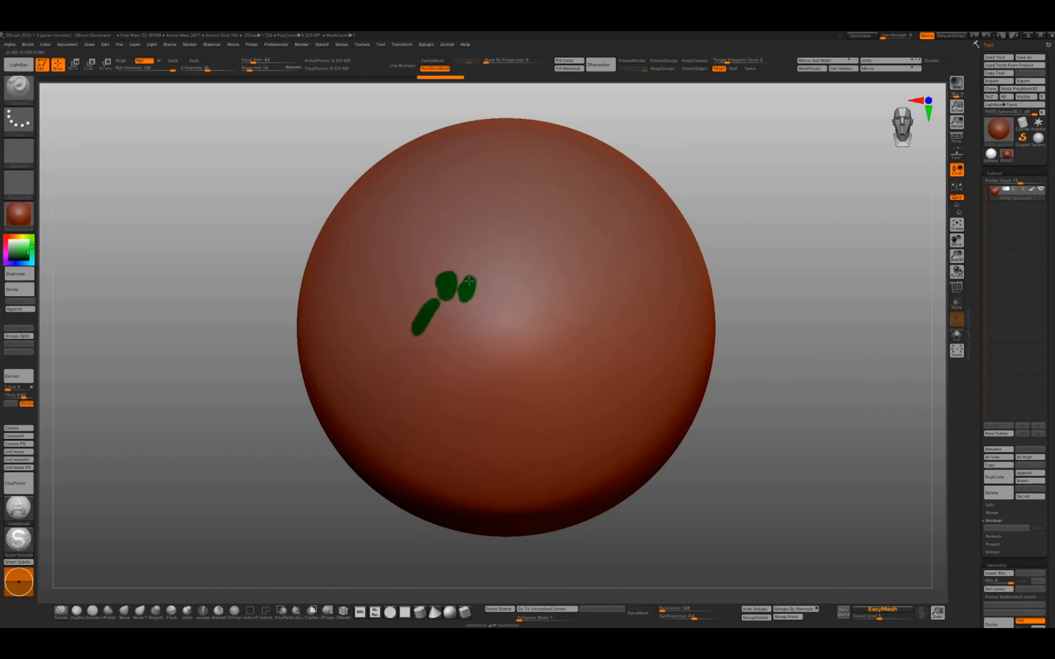
pyautogui.moveTo(451, 282); pyautogui.dragTo(491, 289)
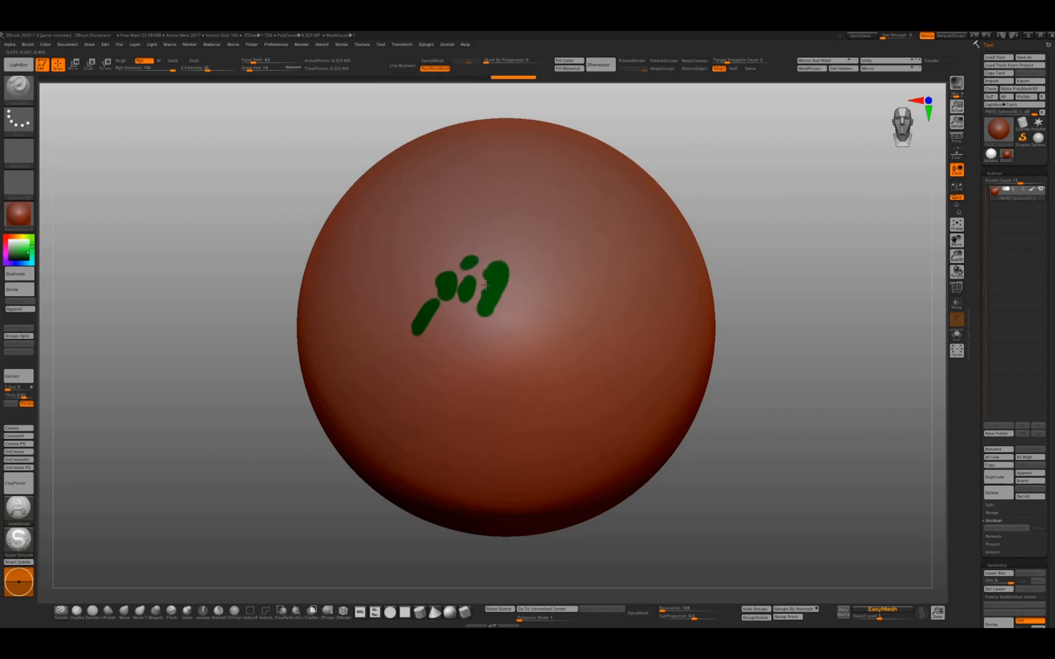
pyautogui.moveTo(491, 282); pyautogui.dragTo(512, 276)
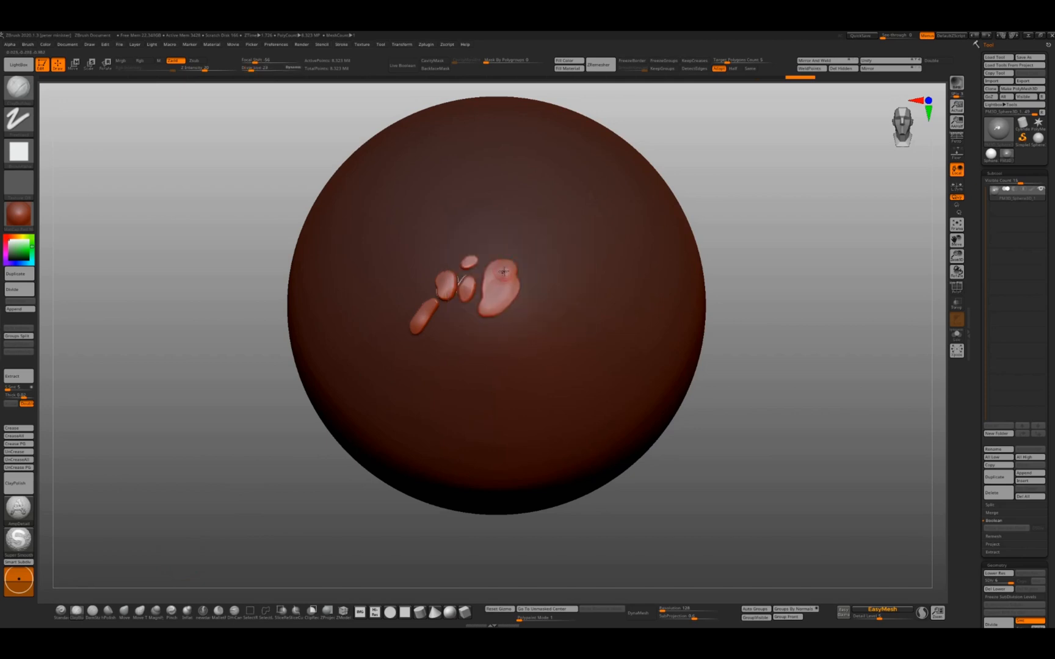
# - Accept the NoiseMaker scale pattern and apply the scaly surface noise across the sphere
pyautogui.moveTo(511, 272); pyautogui.dragTo(502, 293)
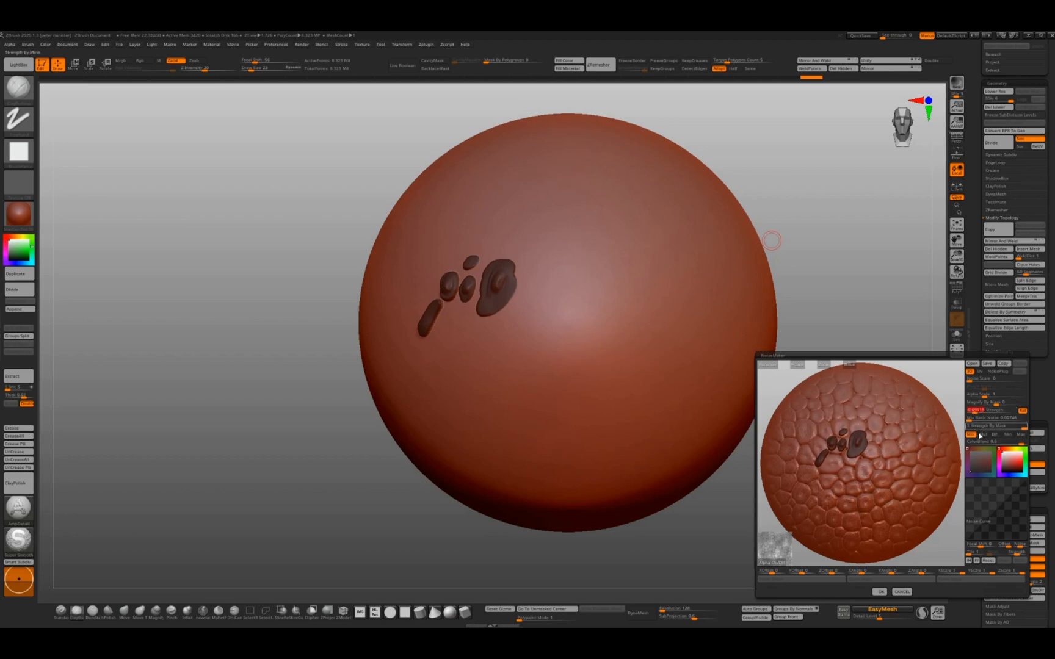
pyautogui.click(879, 591)
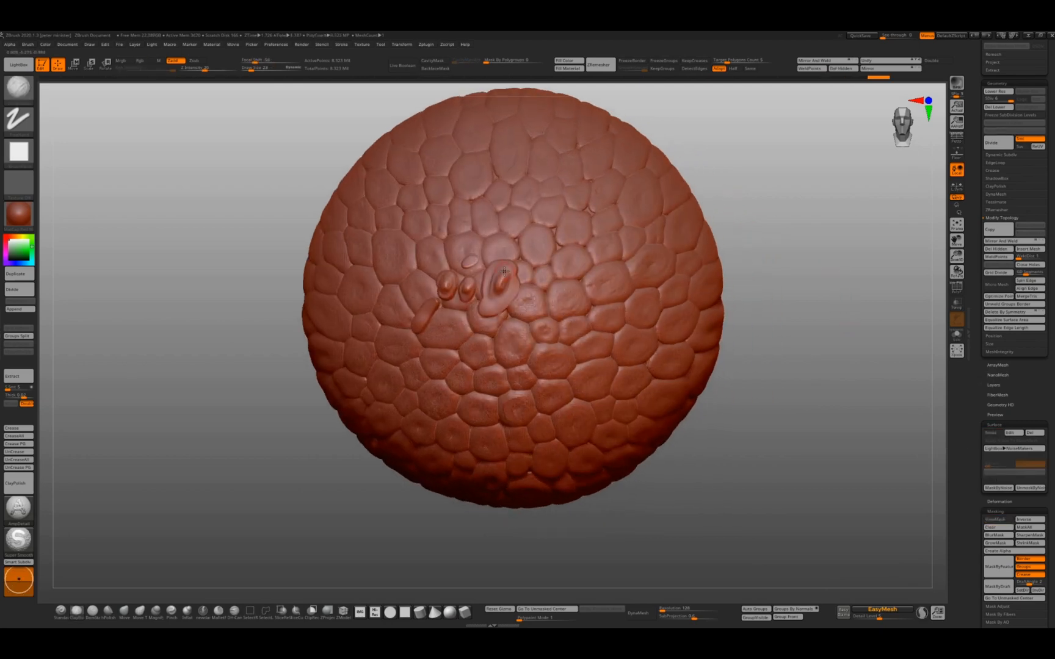
pyautogui.moveTo(504, 268); pyautogui.dragTo(798, 143)
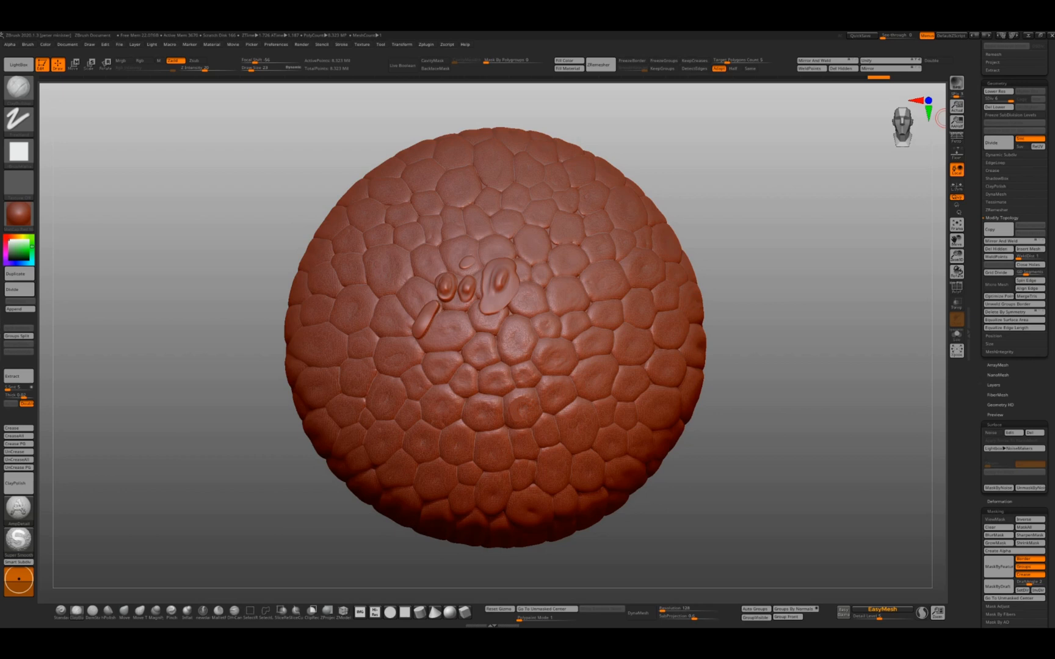
pyautogui.moveTo(281, 200); pyautogui.dragTo(289, 262)
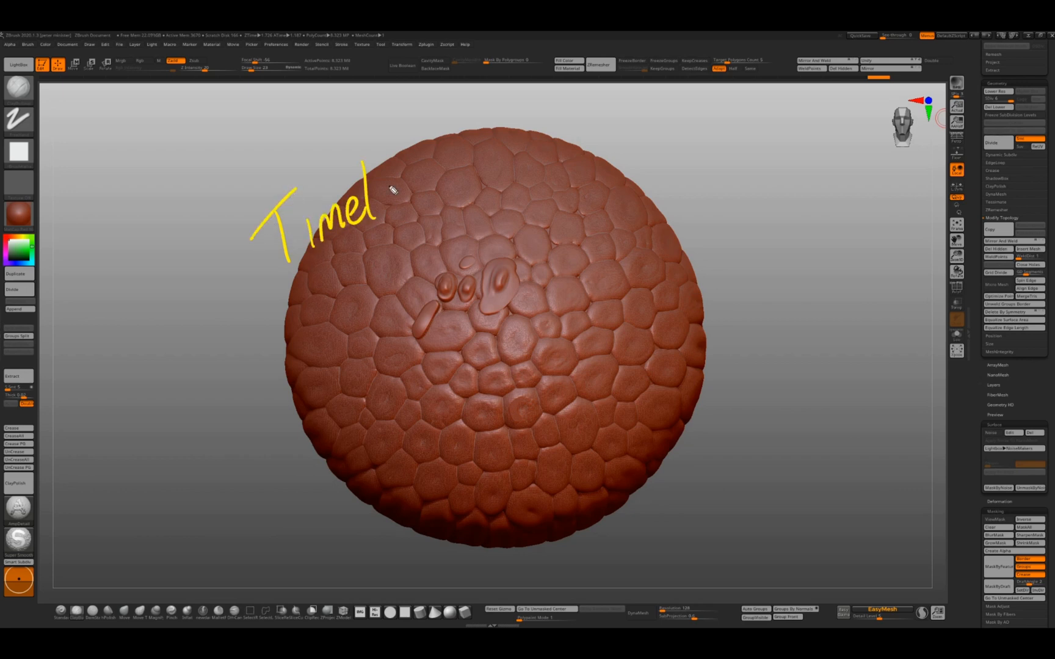
pyautogui.moveTo(391, 188); pyautogui.dragTo(498, 178)
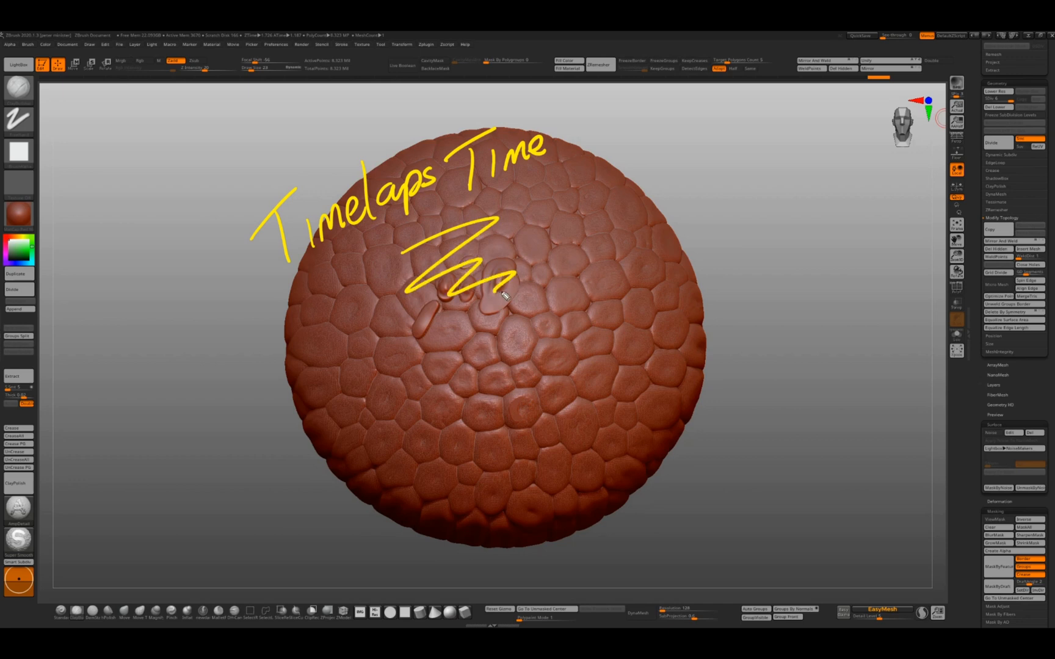
pyautogui.moveTo(420, 377); pyautogui.dragTo(463, 404)
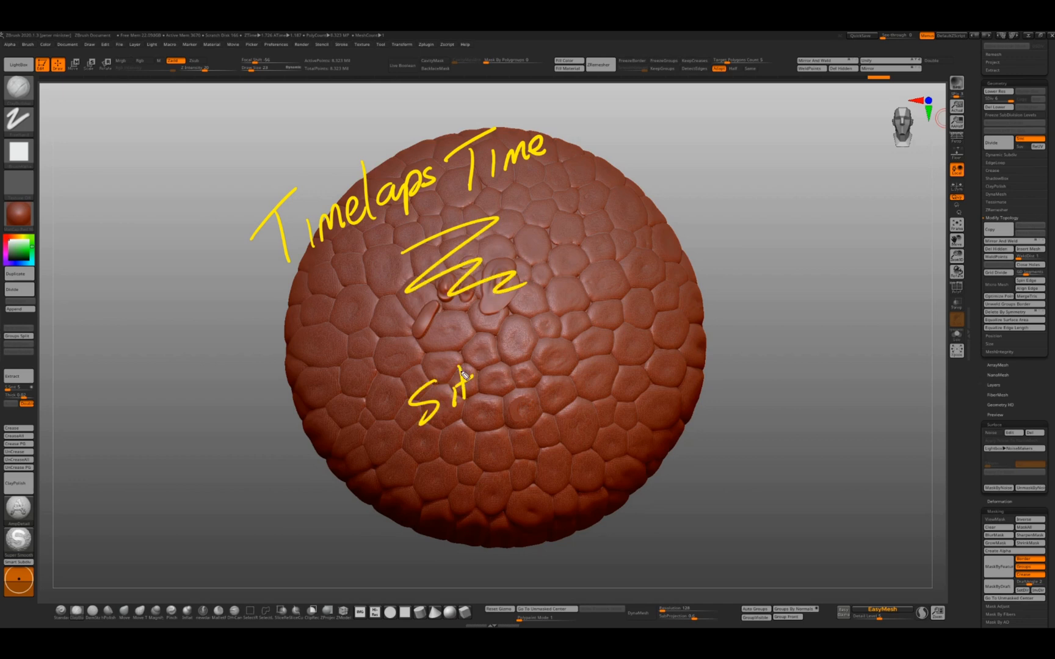
pyautogui.moveTo(424, 397); pyautogui.dragTo(585, 350)
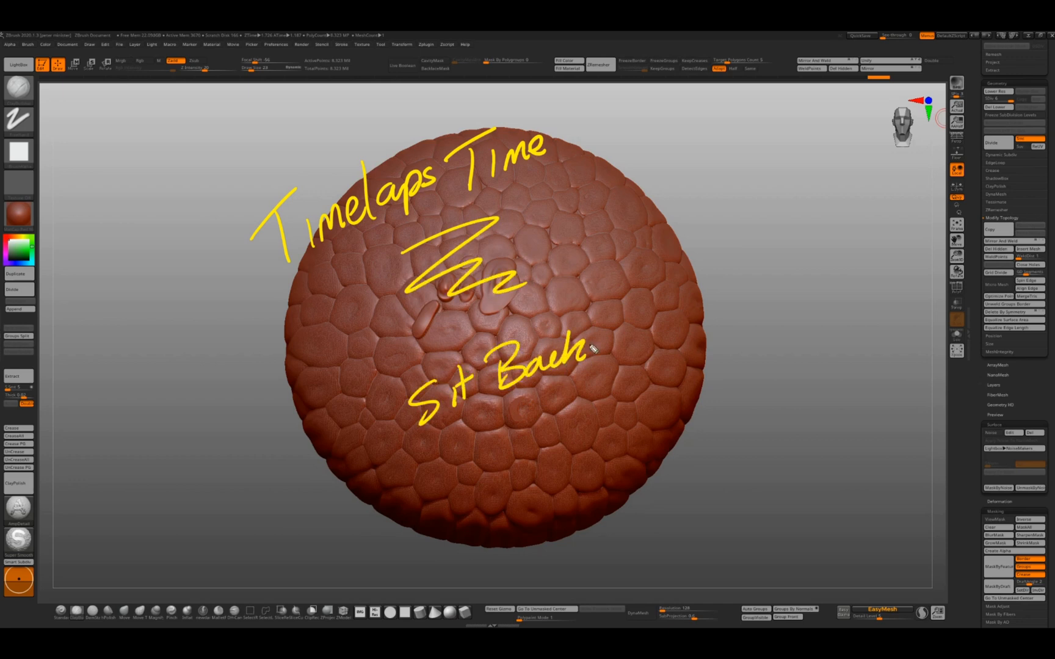
pyautogui.moveTo(592, 350); pyautogui.dragTo(748, 337)
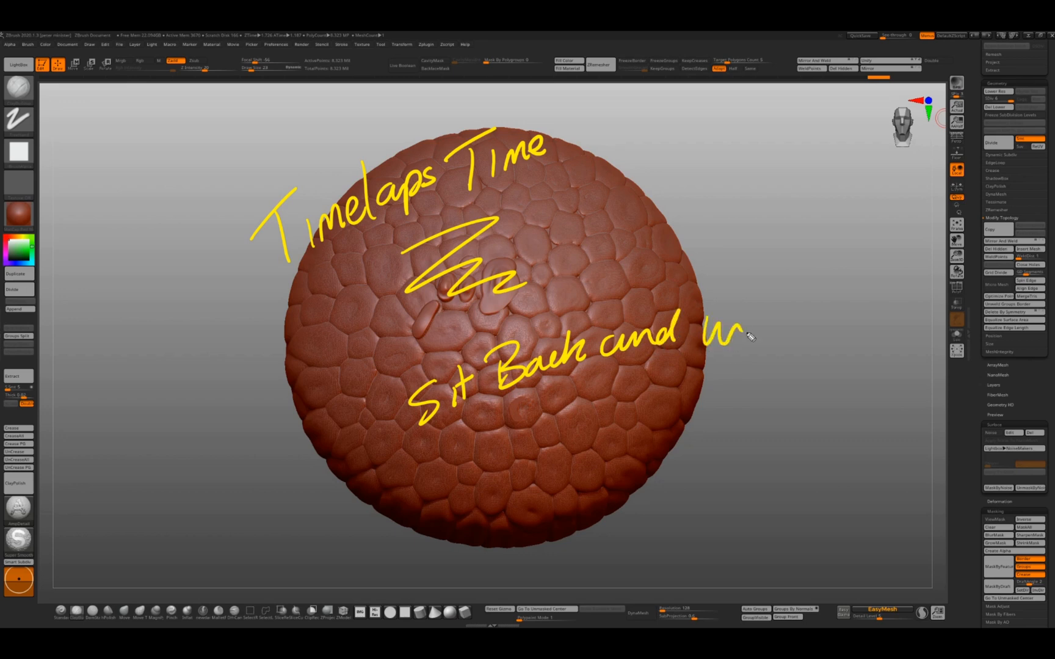
pyautogui.moveTo(739, 329); pyautogui.dragTo(828, 353)
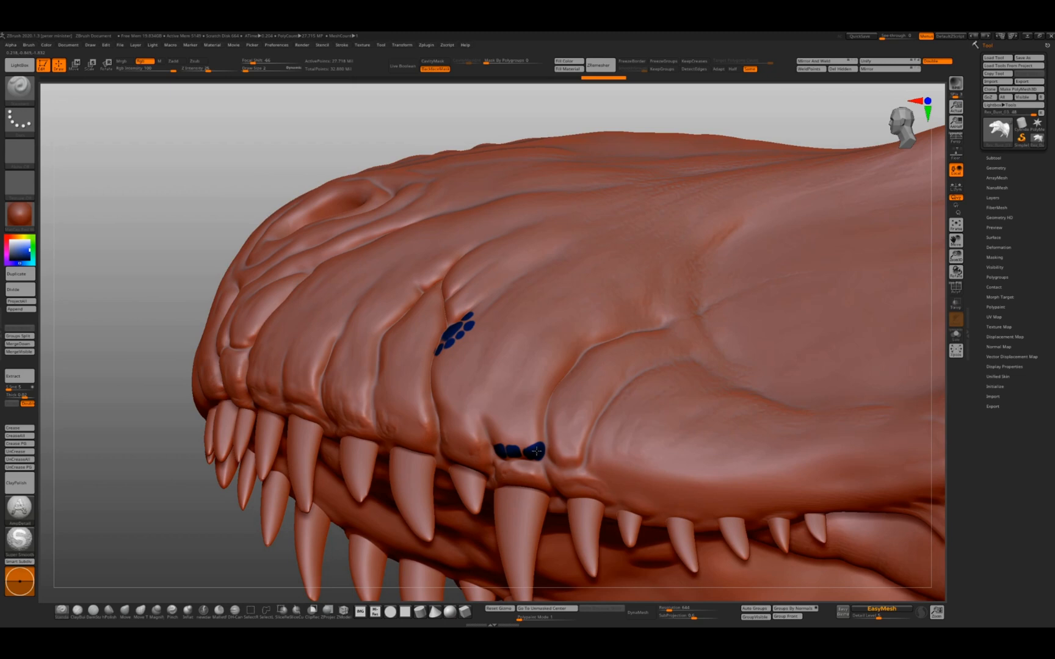
# - Dab blue polypaint scale spots on the snout and turn the head toward the upper jaw
pyautogui.click(549, 451)
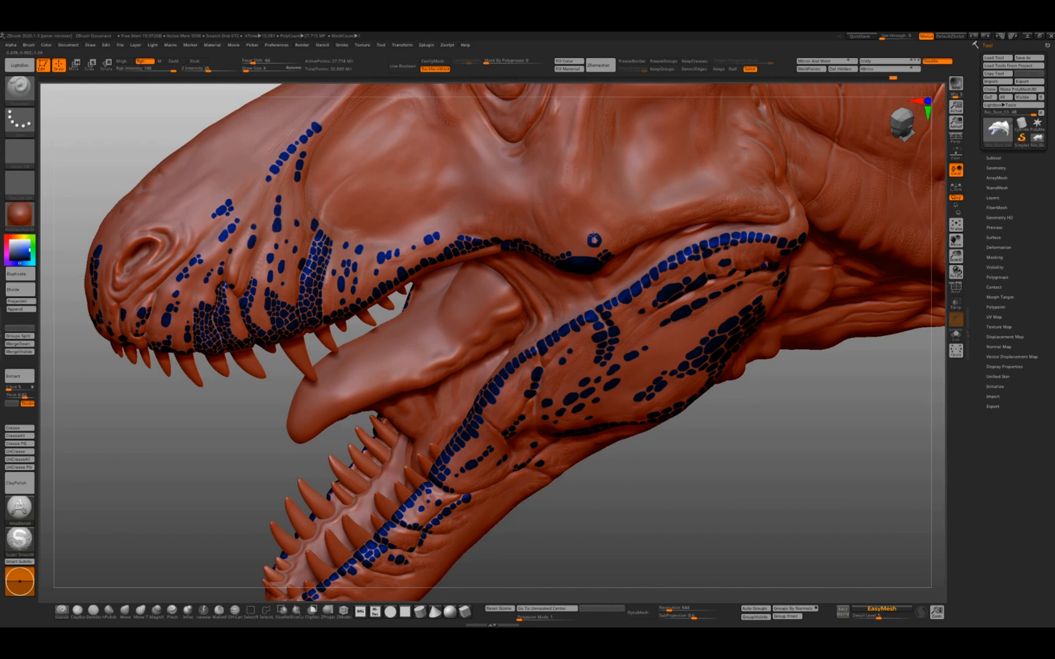
pyautogui.moveTo(594, 239); pyautogui.dragTo(569, 210)
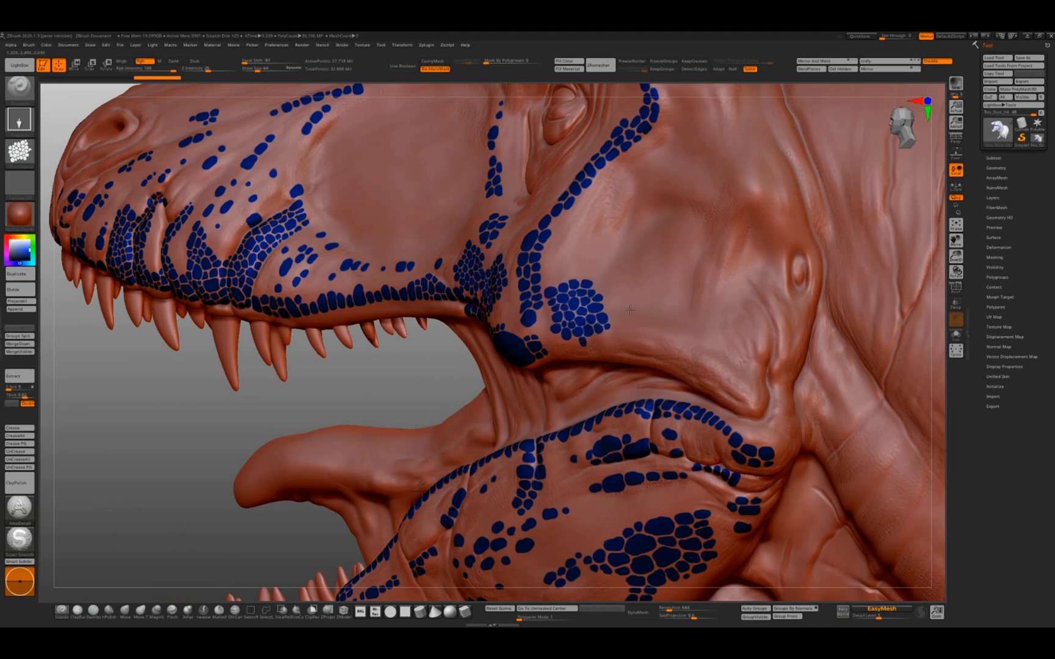
# - Polypaint dense interlocking blue scales along the upper jaw above the teeth
pyautogui.moveTo(629, 309); pyautogui.dragTo(443, 475)
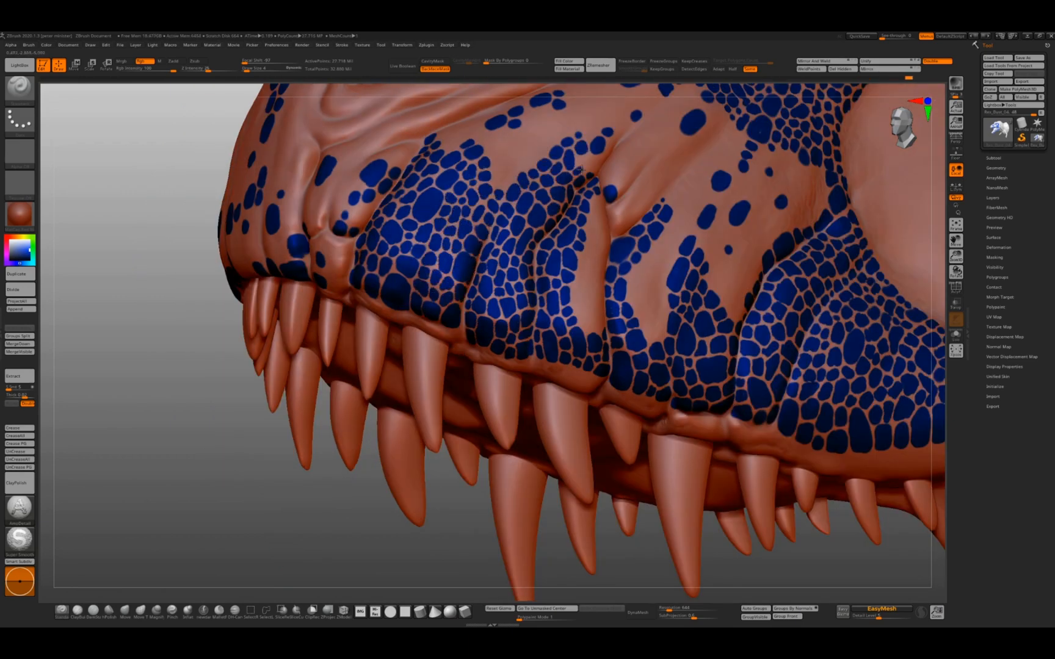
# - Polypaint tightly packed blue scale cells around and between the nostrils
pyautogui.moveTo(579, 168); pyautogui.dragTo(498, 158)
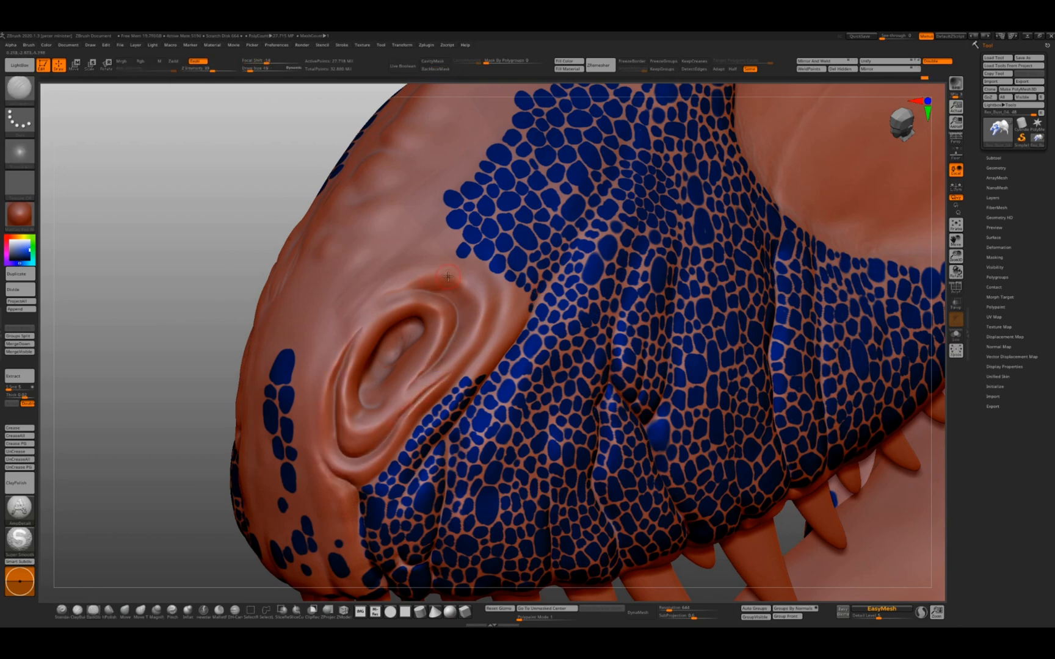
pyautogui.moveTo(447, 276); pyautogui.dragTo(298, 366)
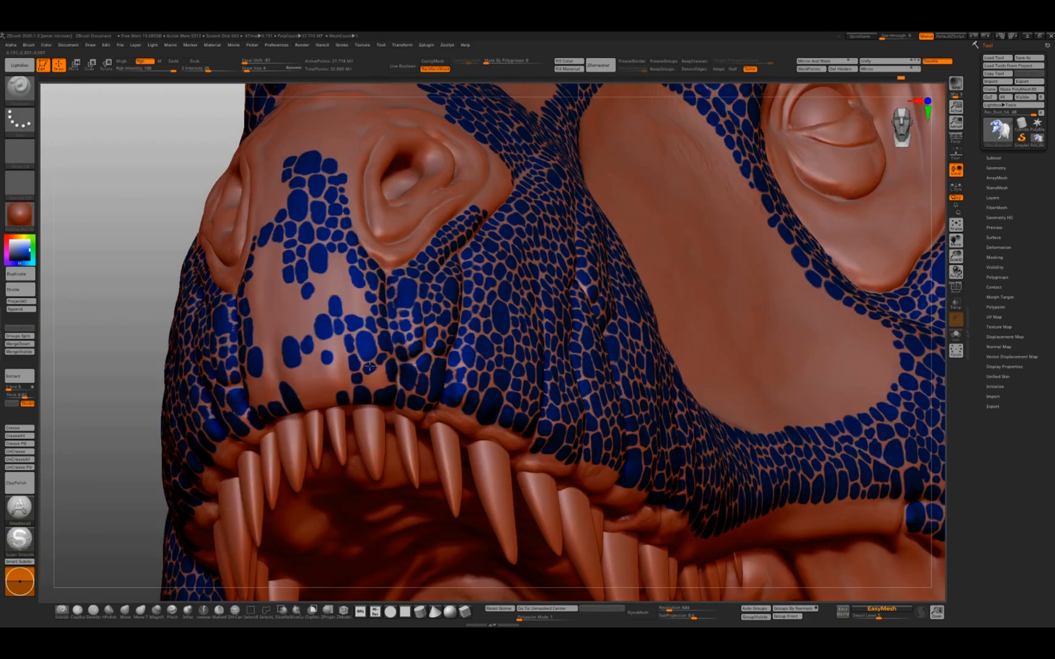
pyautogui.moveTo(369, 368); pyautogui.dragTo(266, 365)
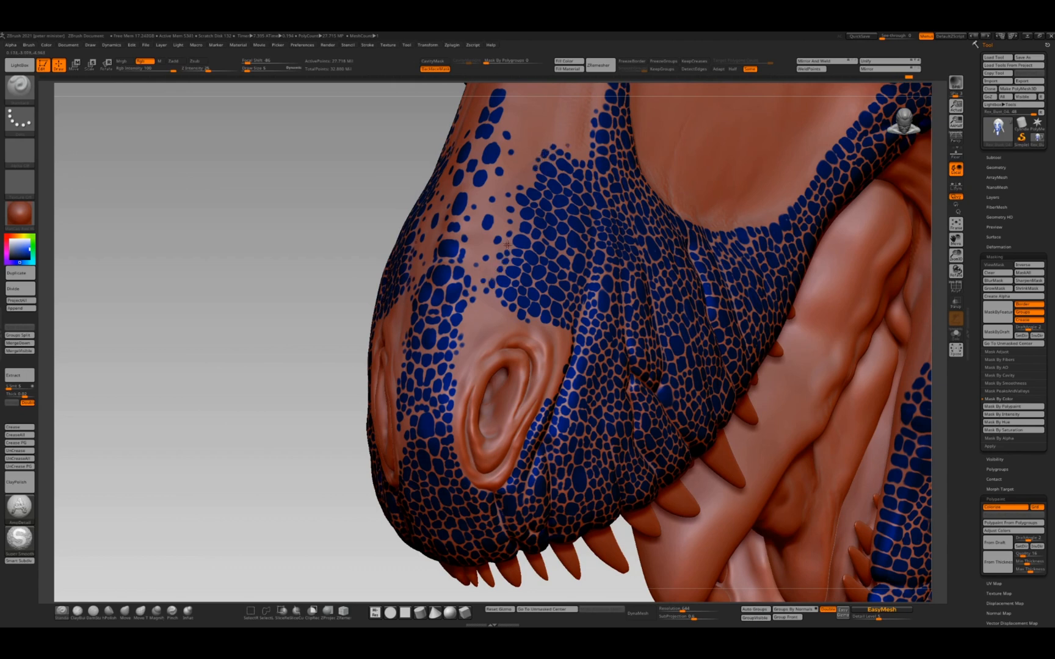
pyautogui.moveTo(482, 242)
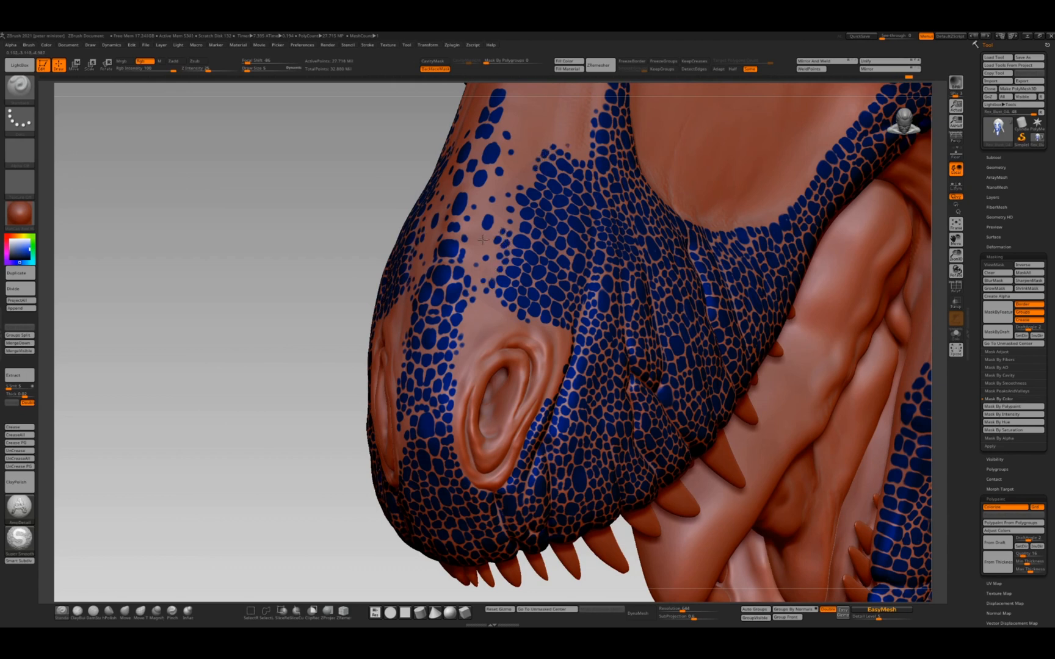
pyautogui.moveTo(489, 321)
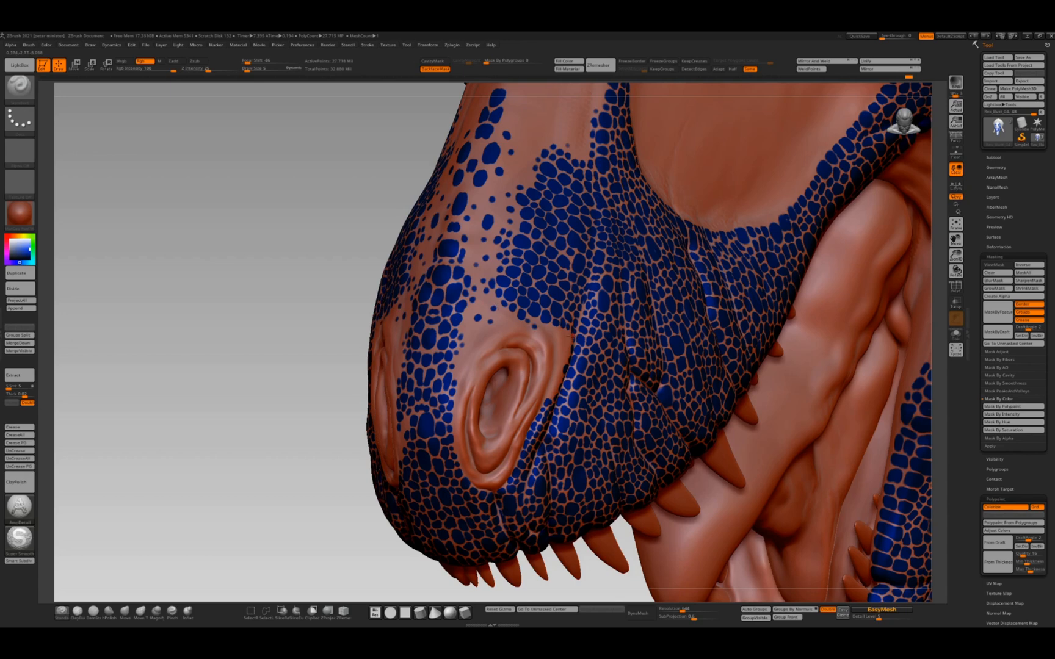
pyautogui.moveTo(549, 394)
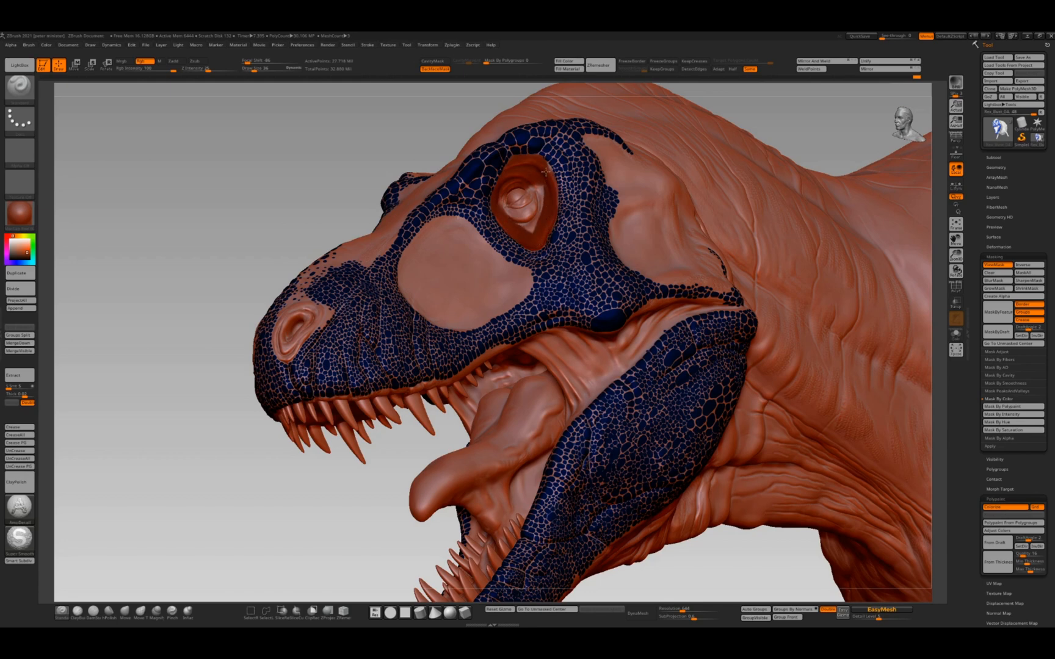
# - Brush dark blue polypaint into the scale cavities on the snout, brow and jaws
pyautogui.moveTo(544, 172); pyautogui.dragTo(504, 186)
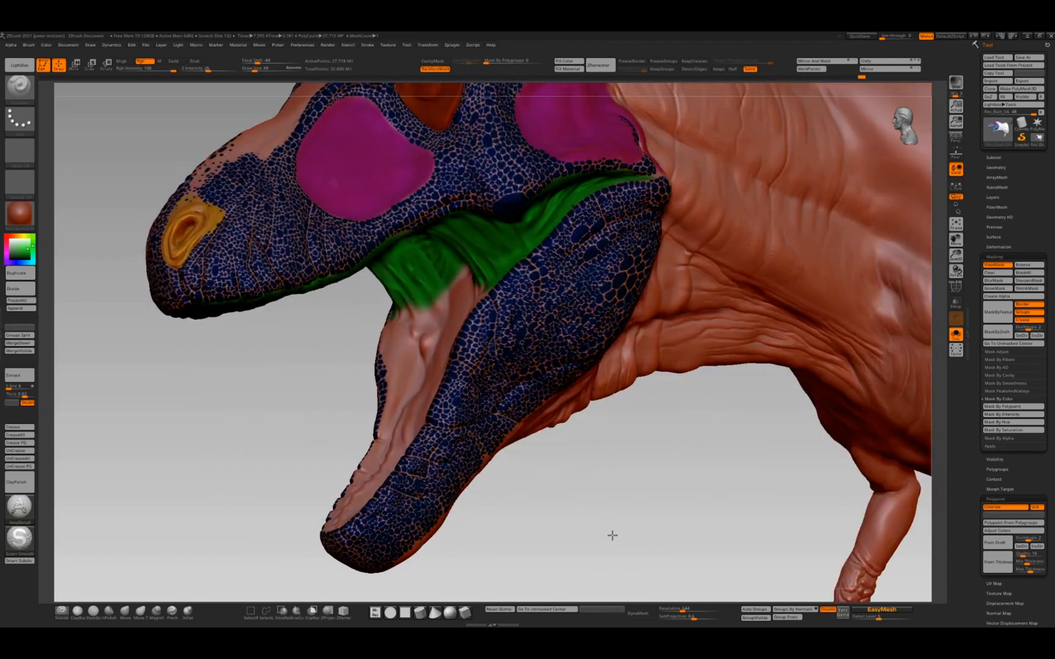
# - Paint green along the inside of the open mouth down the lower jaw
pyautogui.moveTo(611, 350); pyautogui.dragTo(373, 351)
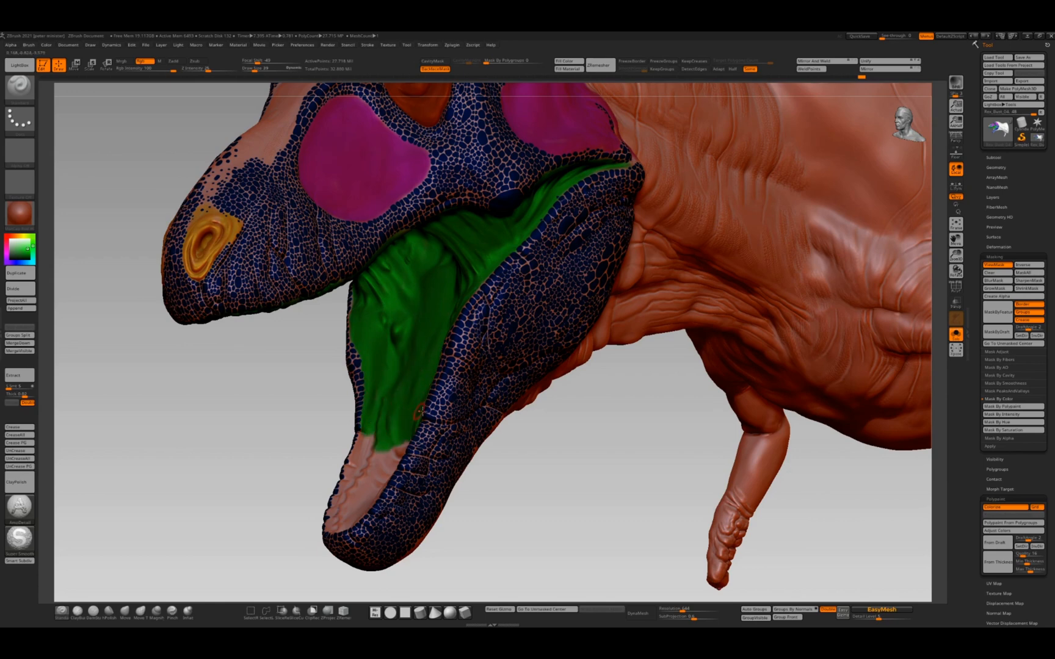
# - Extend the green polypaint over both sides of the mouth interior, stopping short of the jaw tip
pyautogui.moveTo(417, 410); pyautogui.dragTo(410, 471)
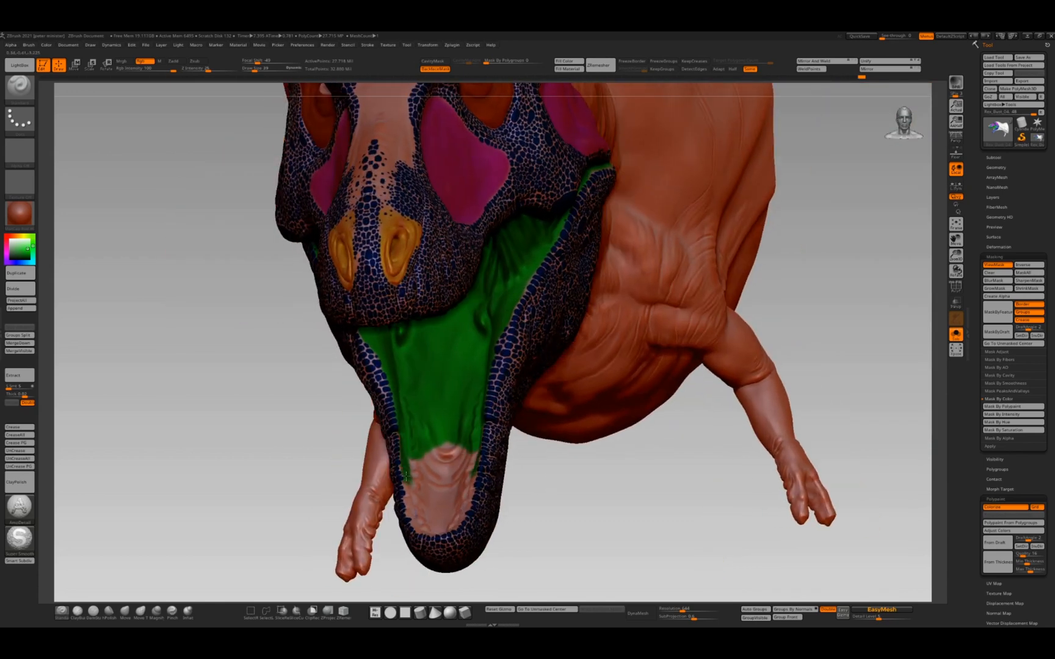